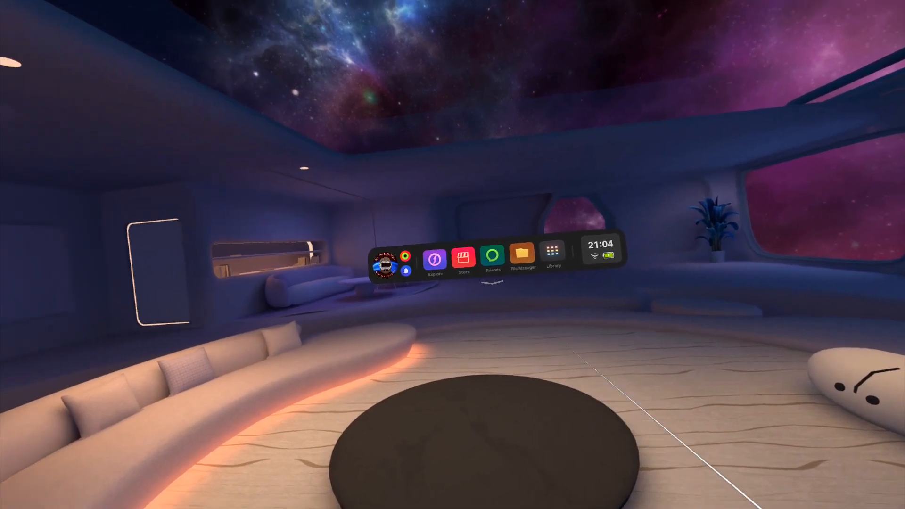
- Open the PICO Store from the home dock to reach the Wish List
left_click(462, 258)
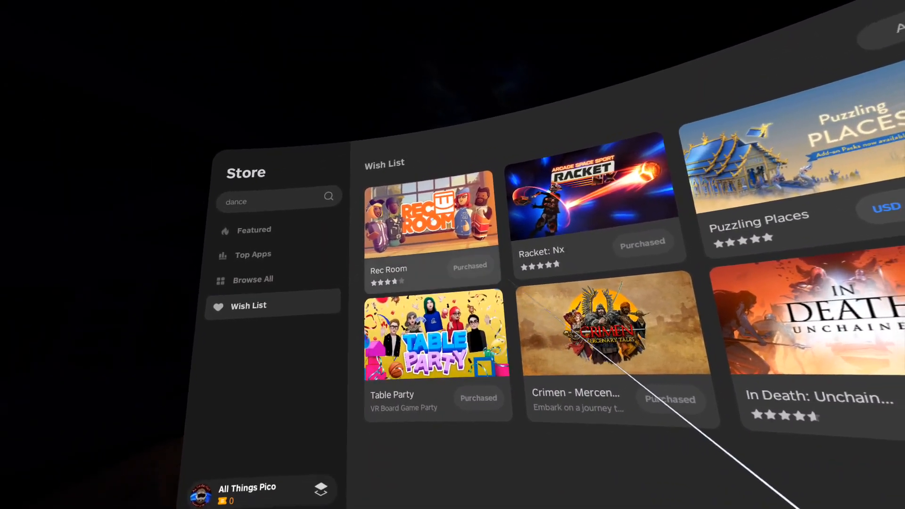
left_click(430, 219)
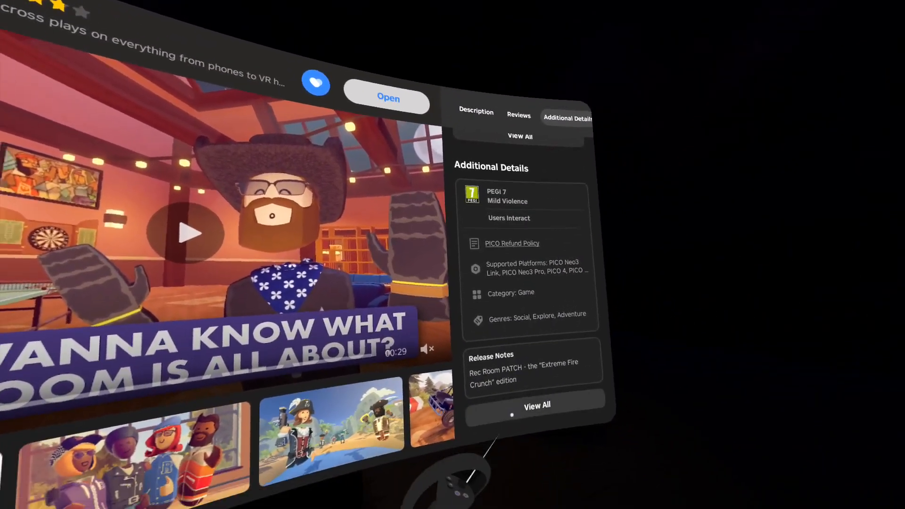
left_click(535, 405)
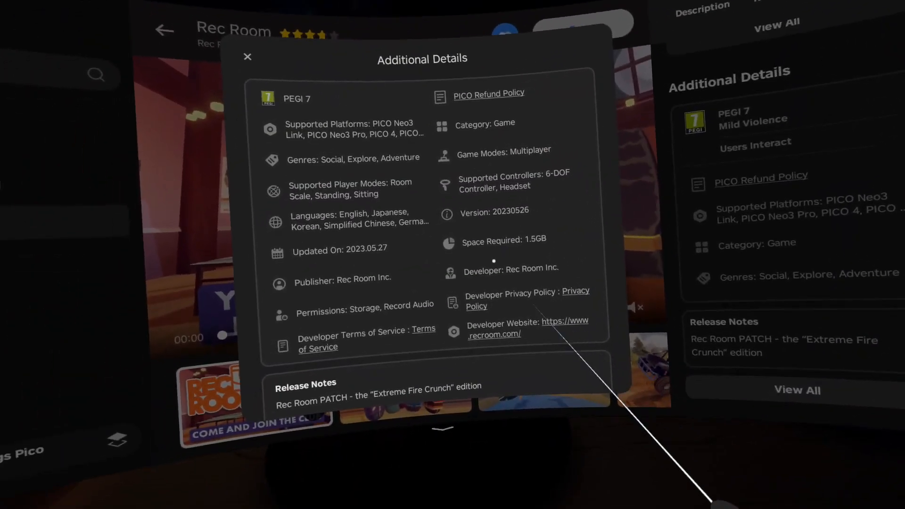
scroll("down", 3)
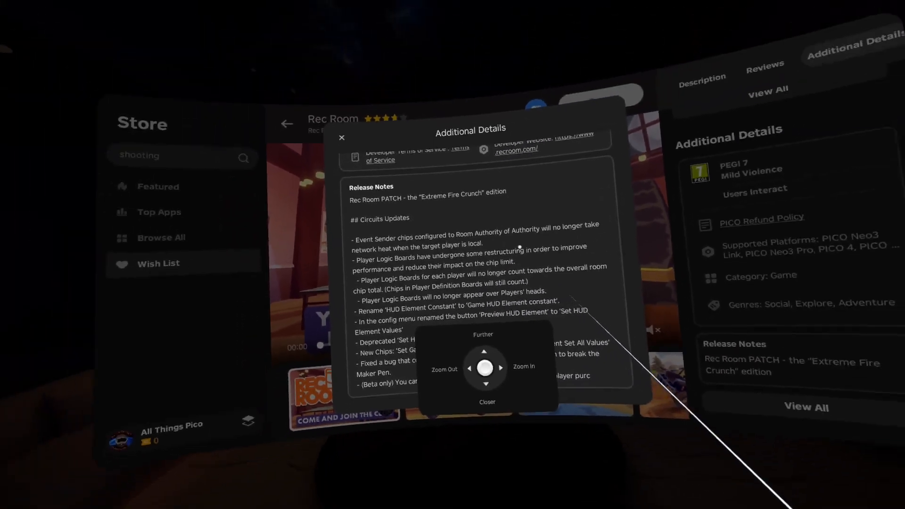
left_click(341, 137)
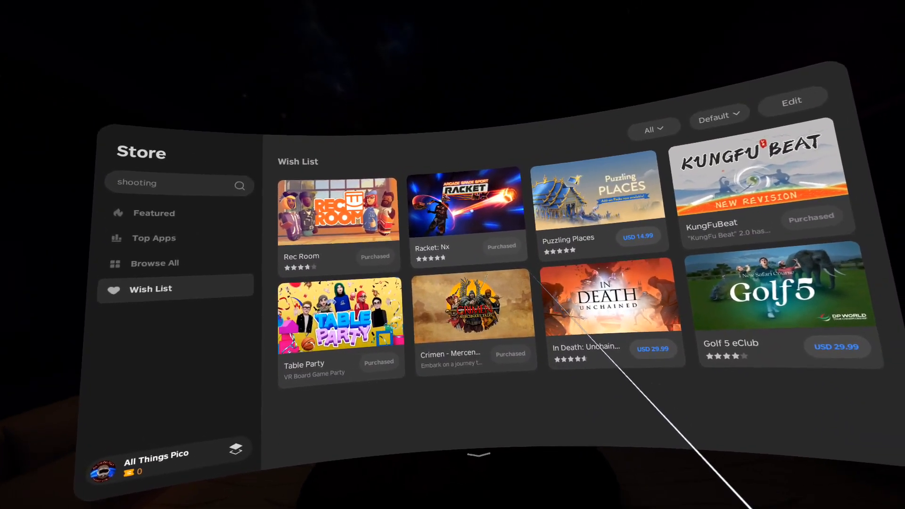
left_click(467, 201)
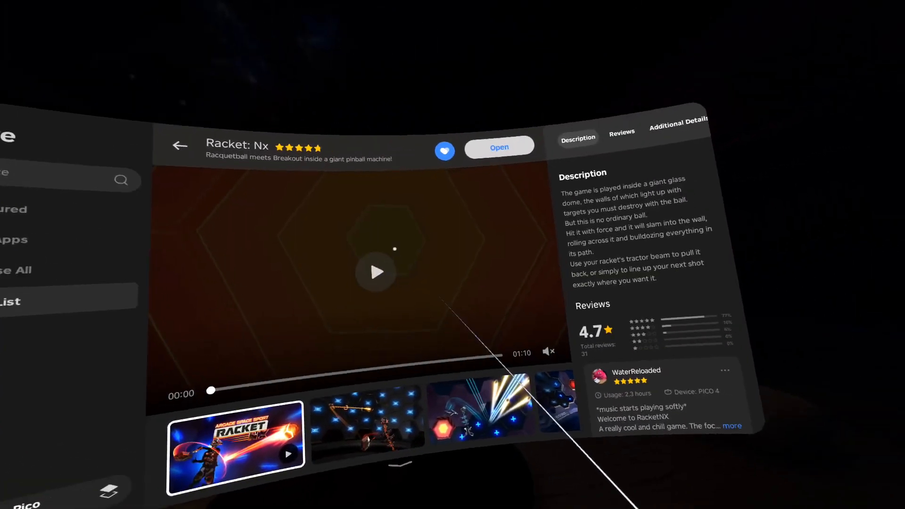
left_click(680, 120)
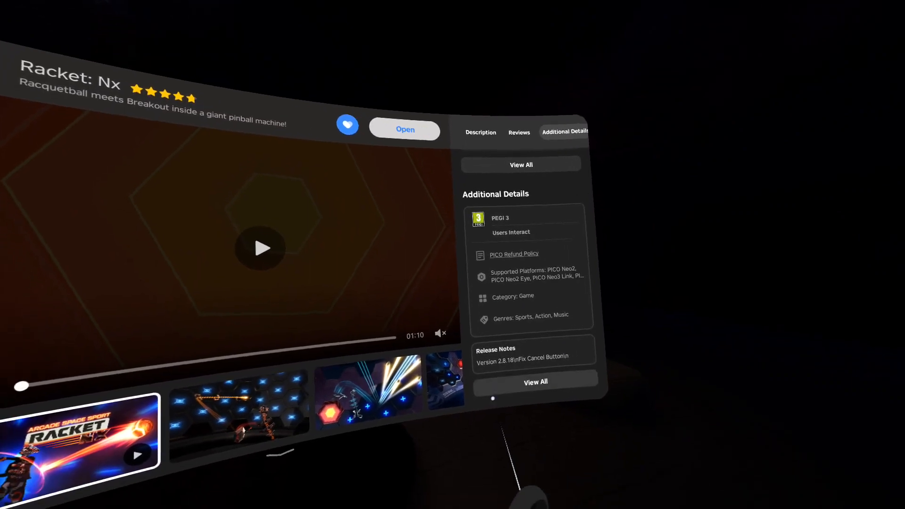
left_click(520, 164)
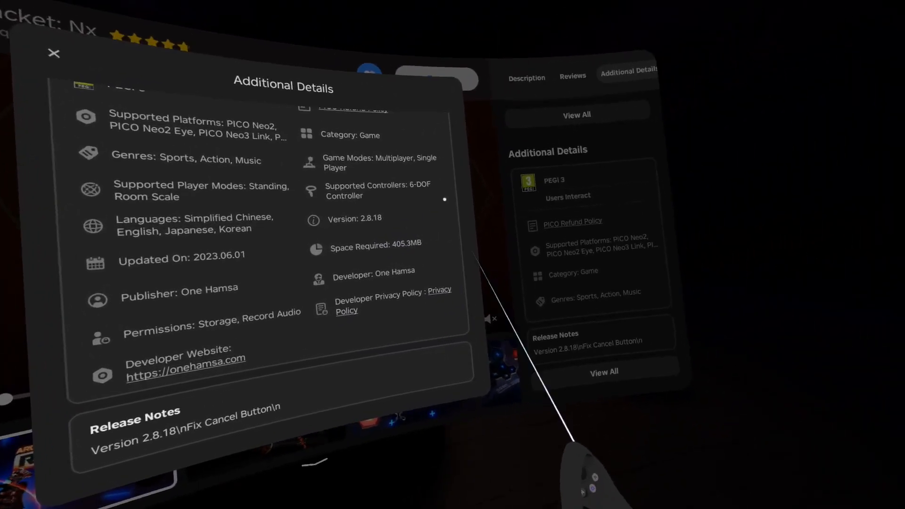
left_click(53, 53)
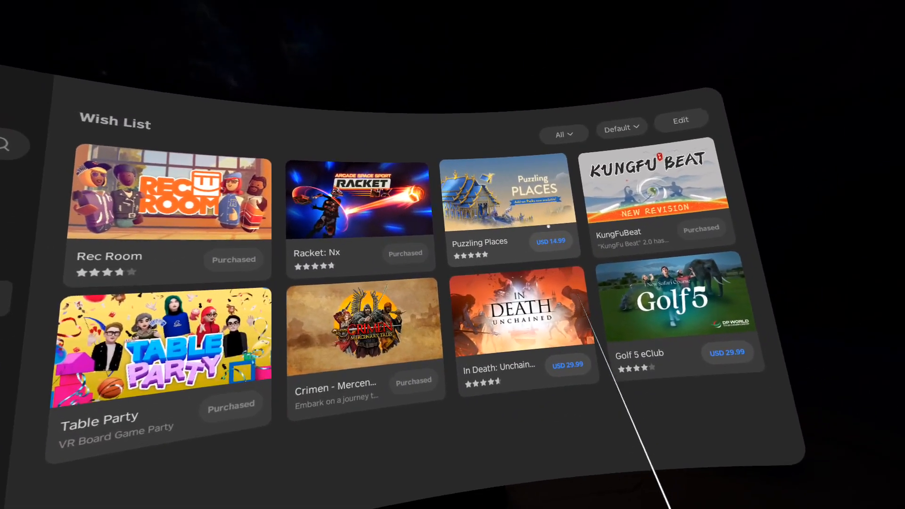
left_click(503, 191)
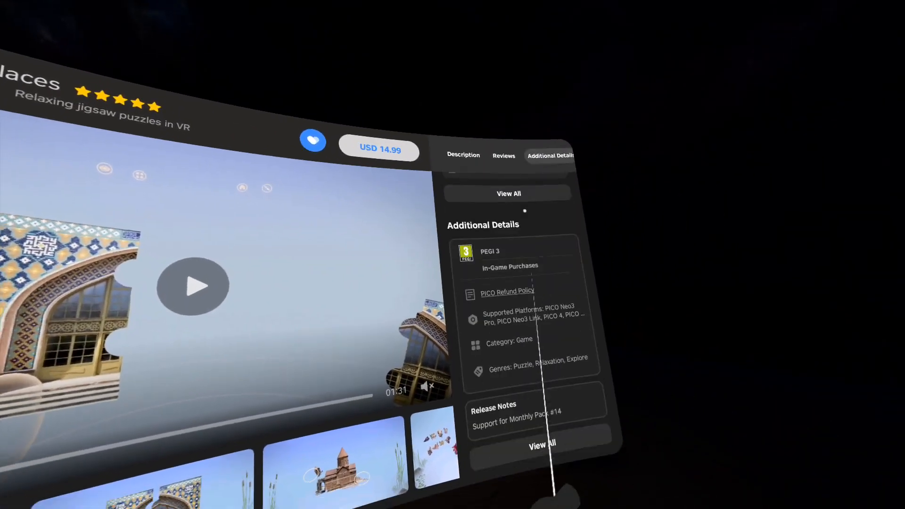
left_click(508, 193)
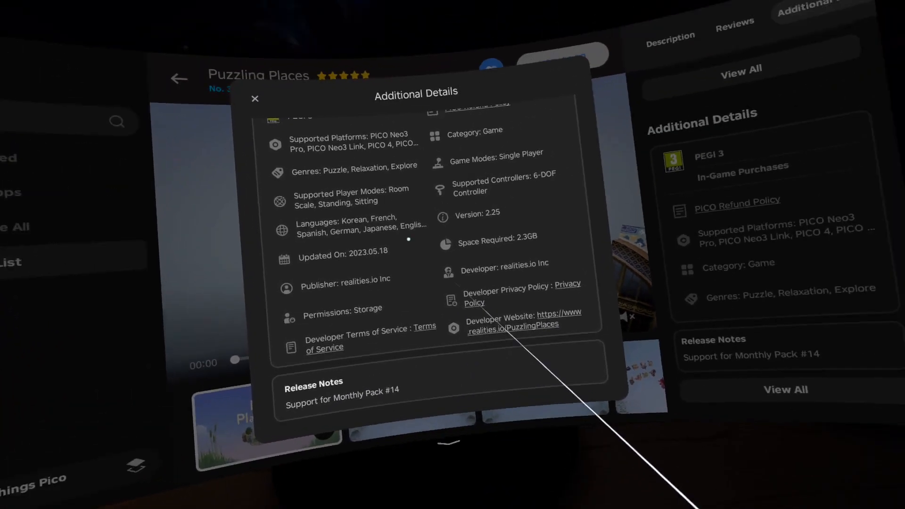
left_click(255, 98)
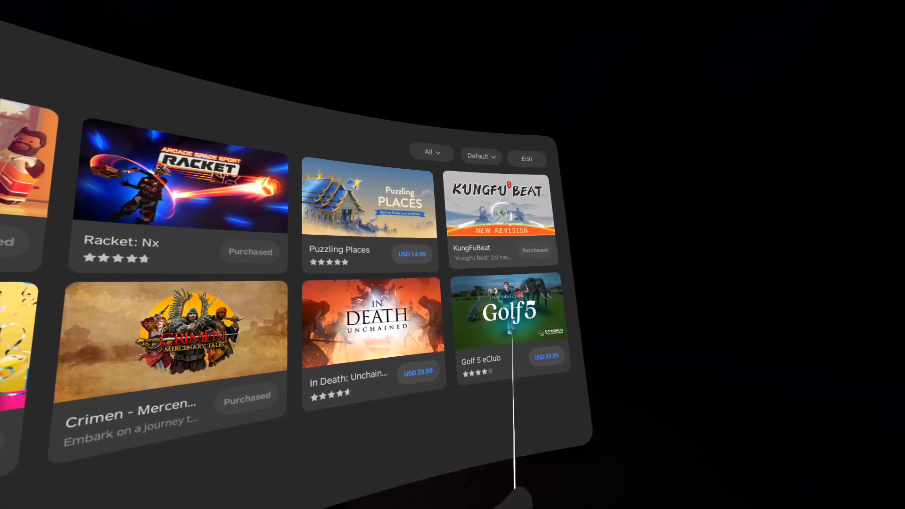
left_click(502, 204)
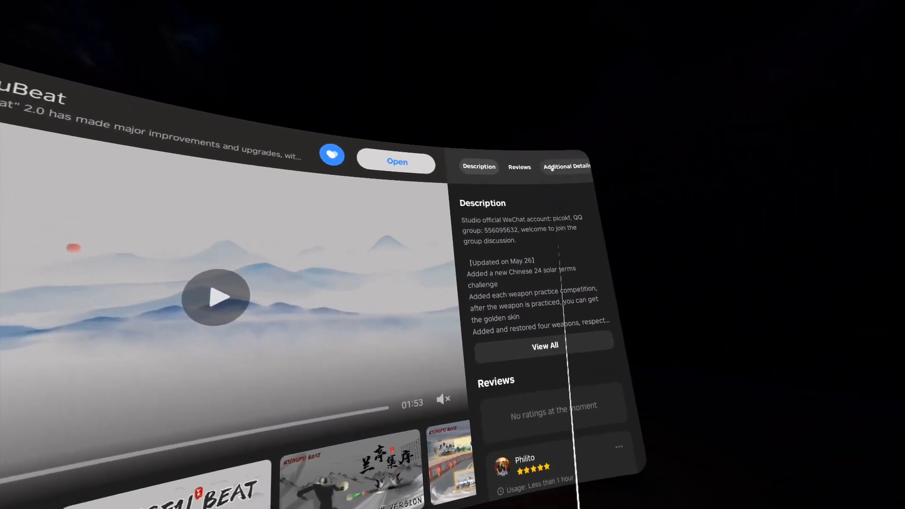
left_click(566, 166)
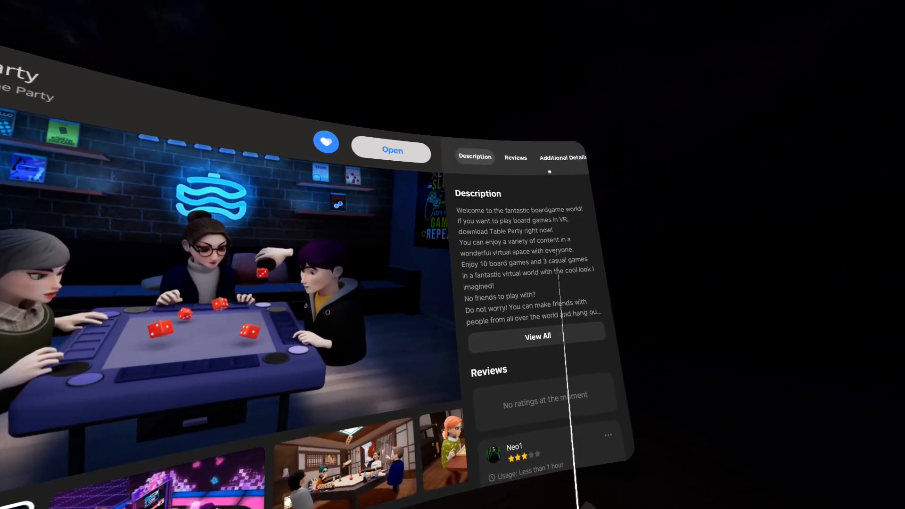
left_click(562, 157)
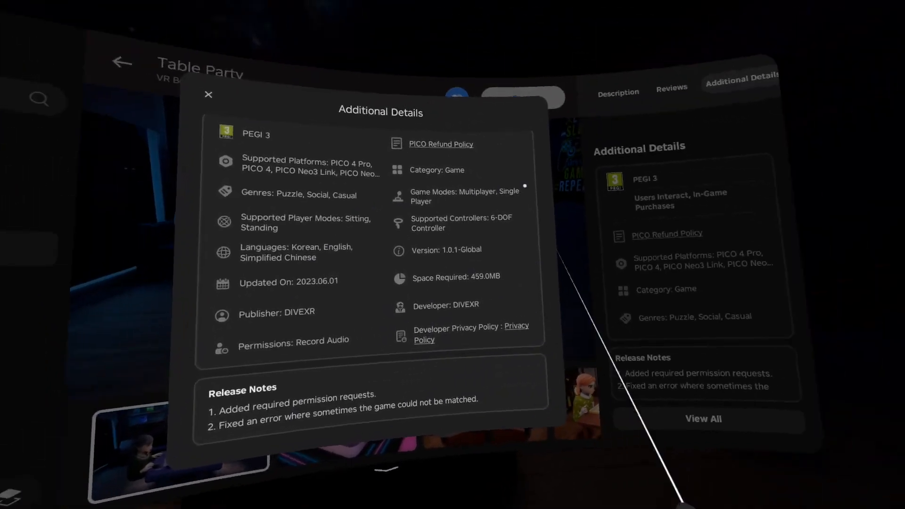
left_click(207, 94)
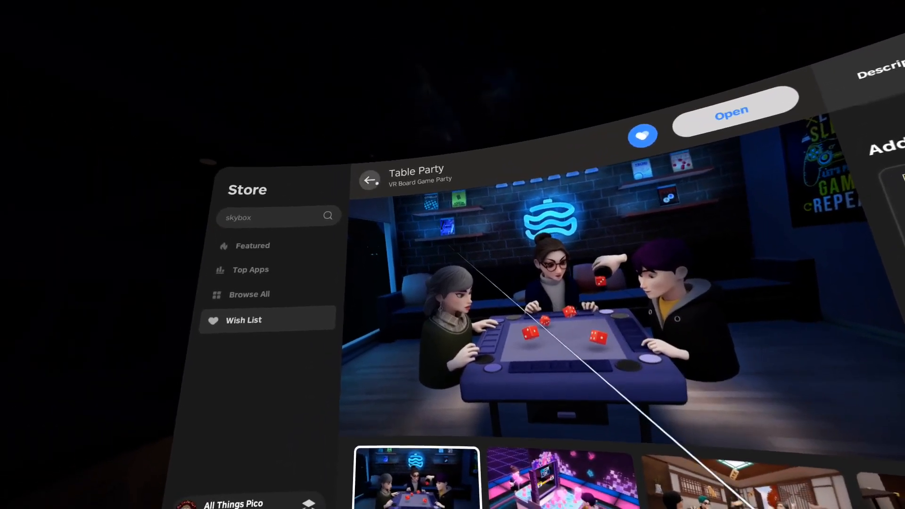
left_click(370, 180)
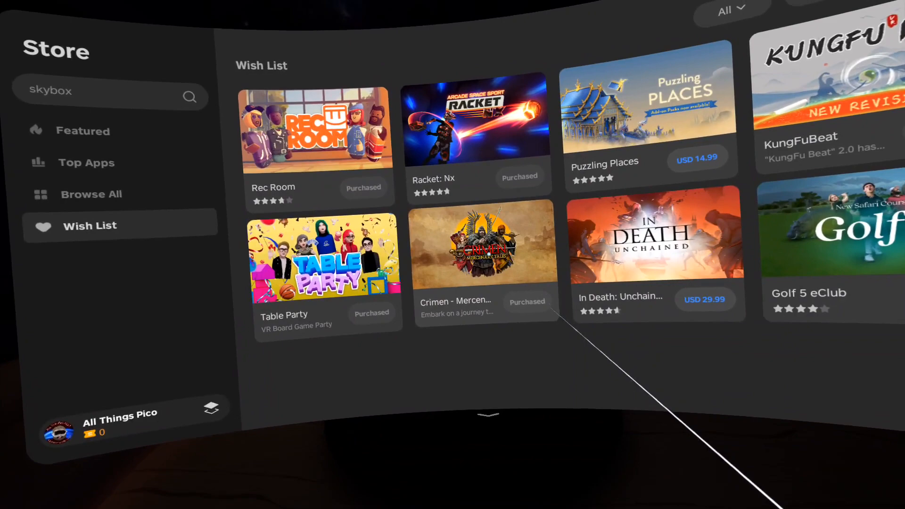
left_click(483, 242)
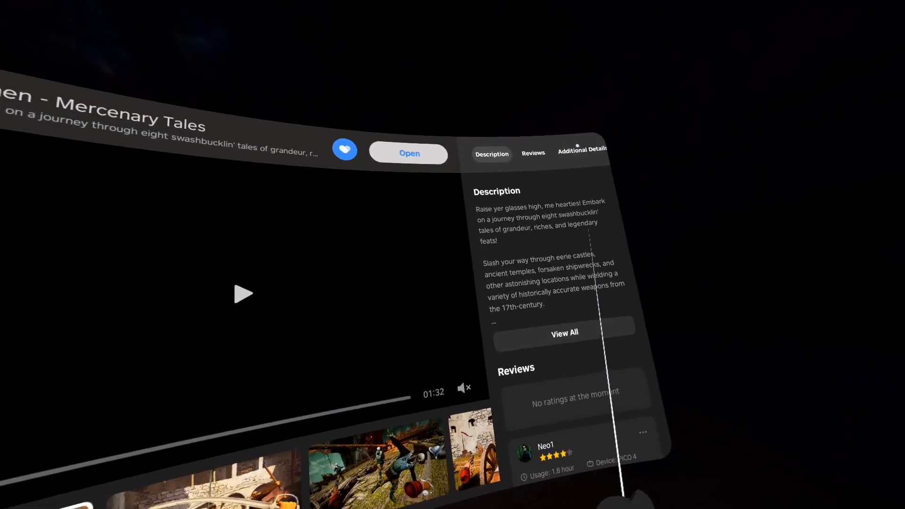
left_click(581, 149)
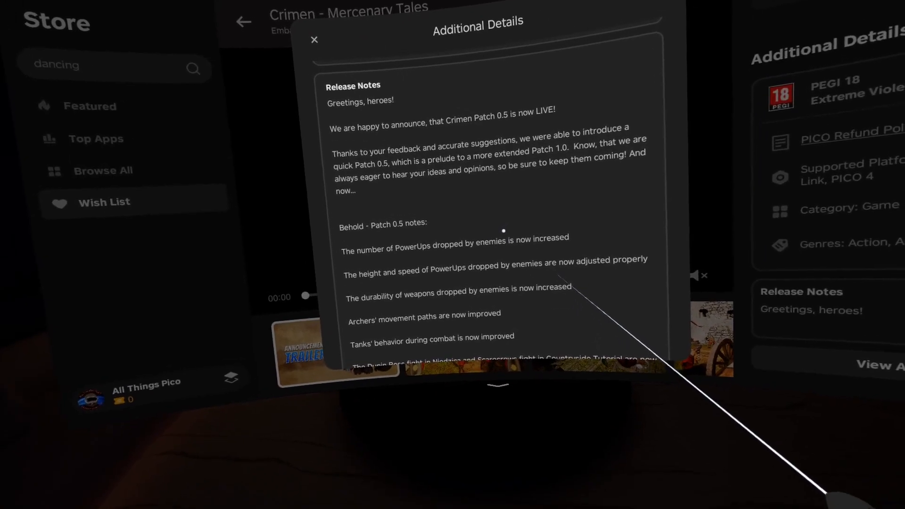
scroll("down", 3)
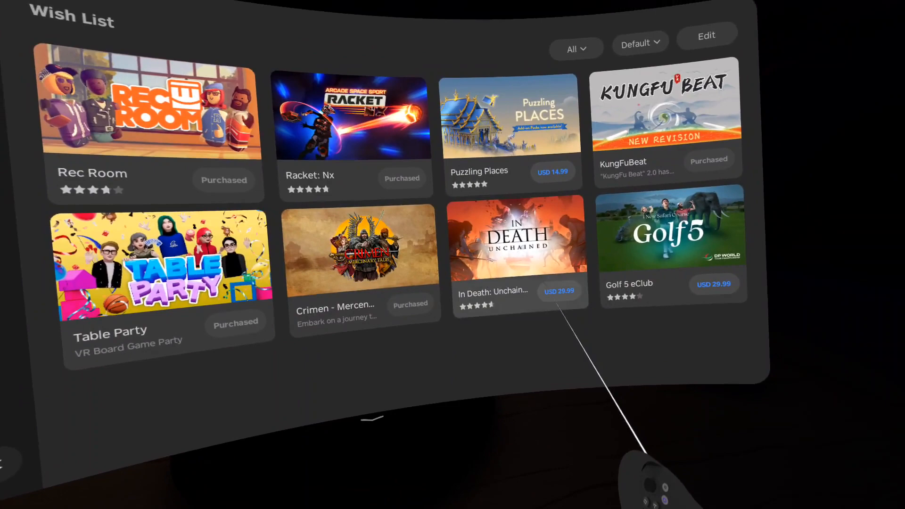
left_click(513, 237)
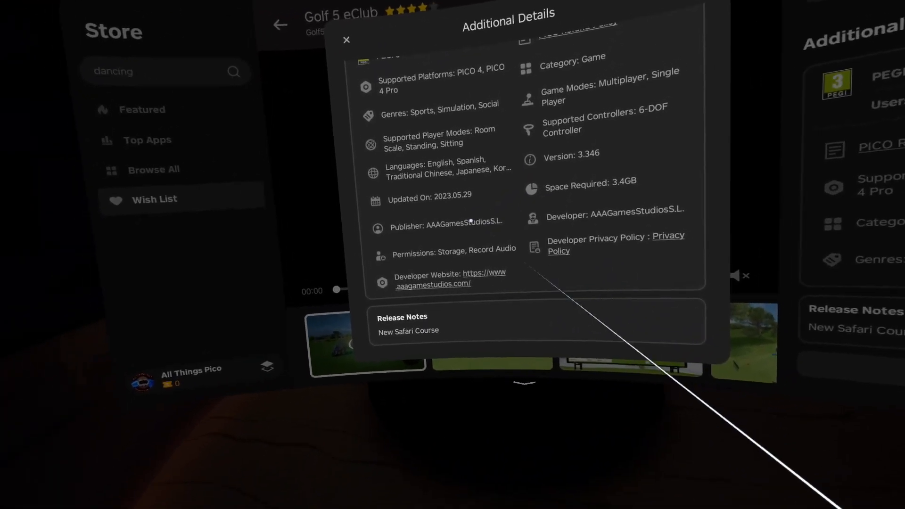
- Close Golf 5 eClub's Additional Details and exit the store back to the home environment
left_click(345, 40)
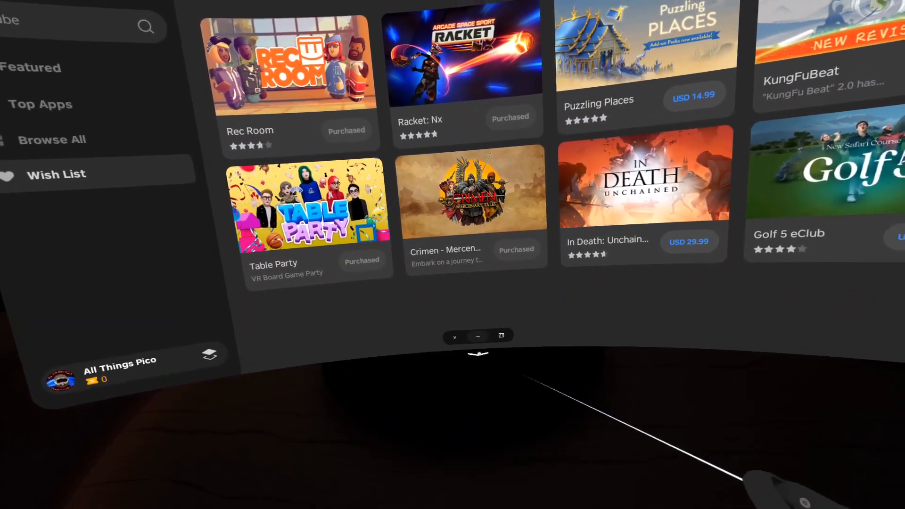
left_click(455, 336)
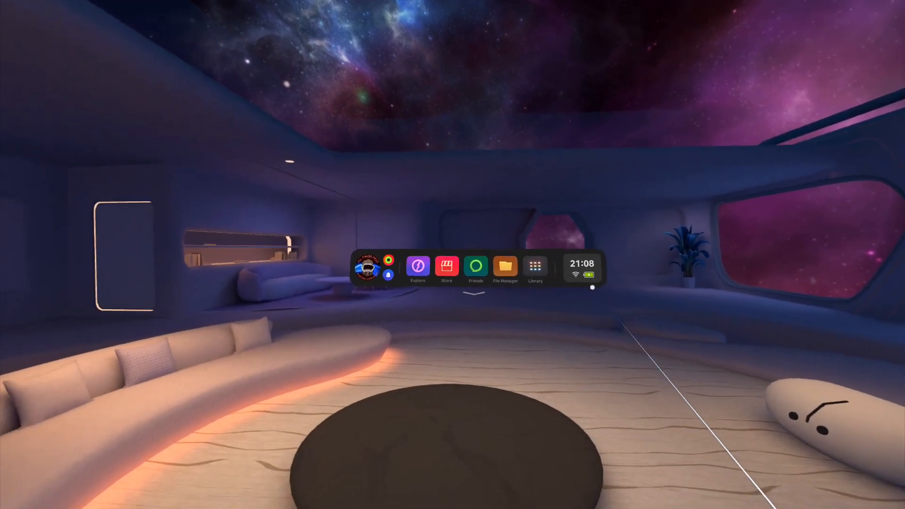